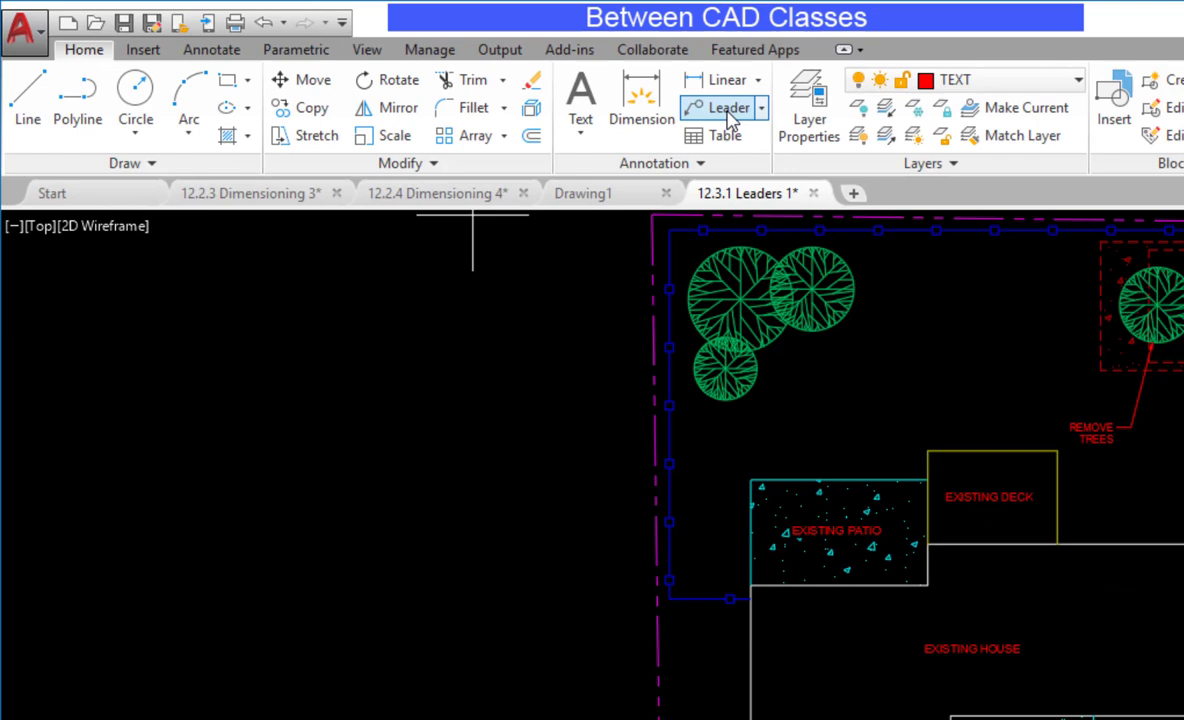
# Start a new multileader note from the Home tab Leader tool
pyautogui.click(717, 107)
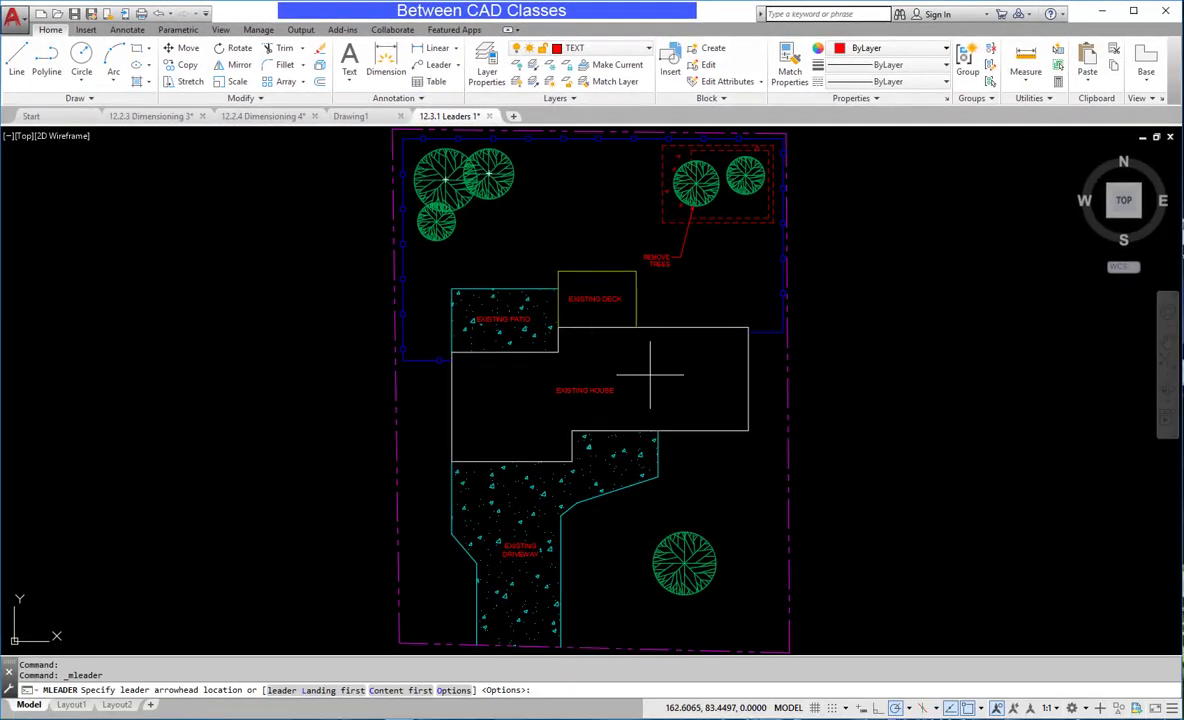
pyautogui.moveTo(718, 438)
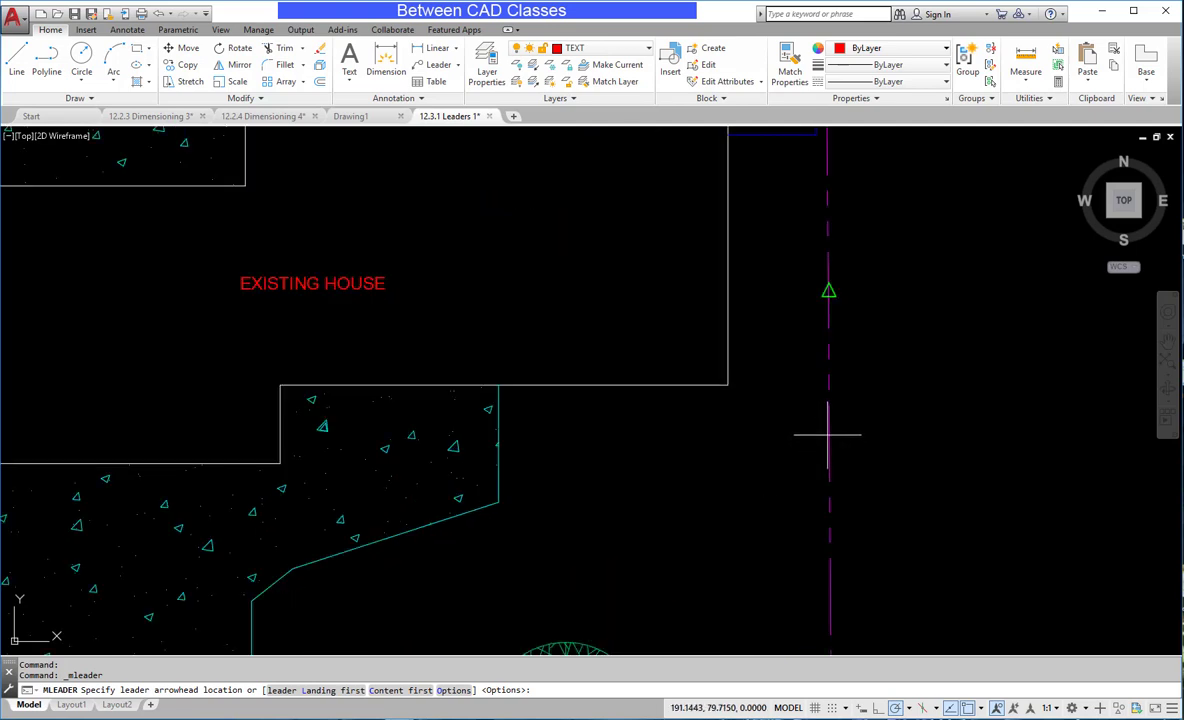
pyautogui.moveTo(824, 444)
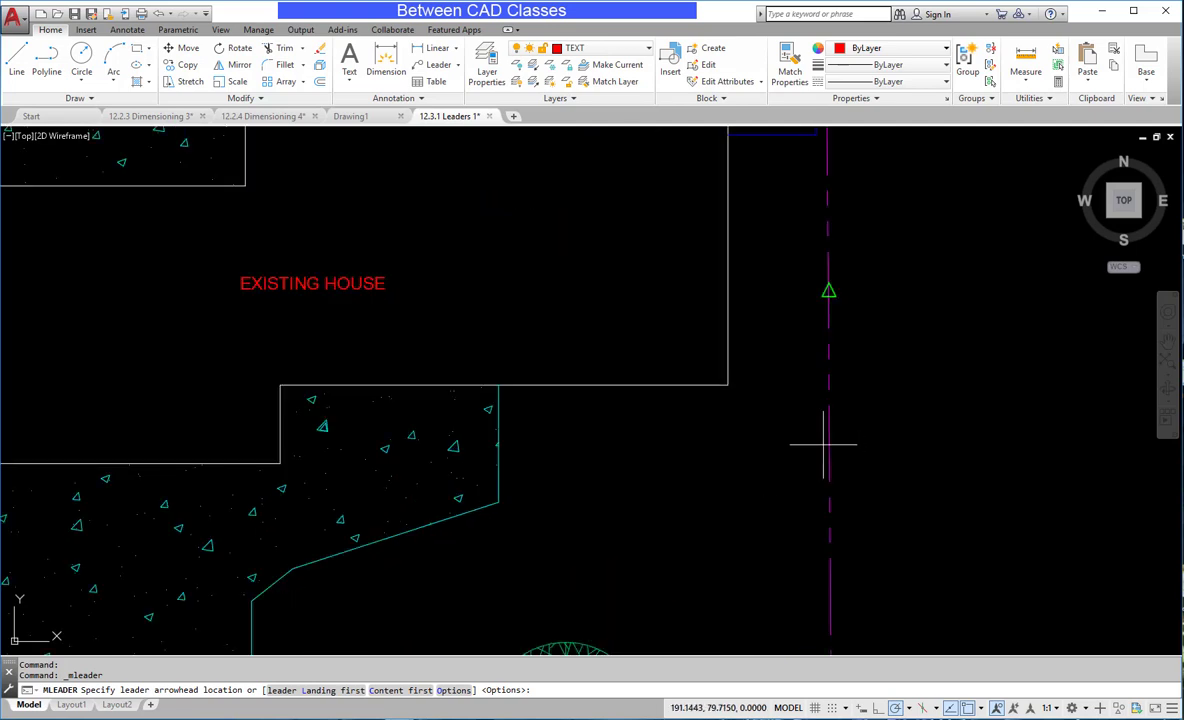
pyautogui.moveTo(827, 441)
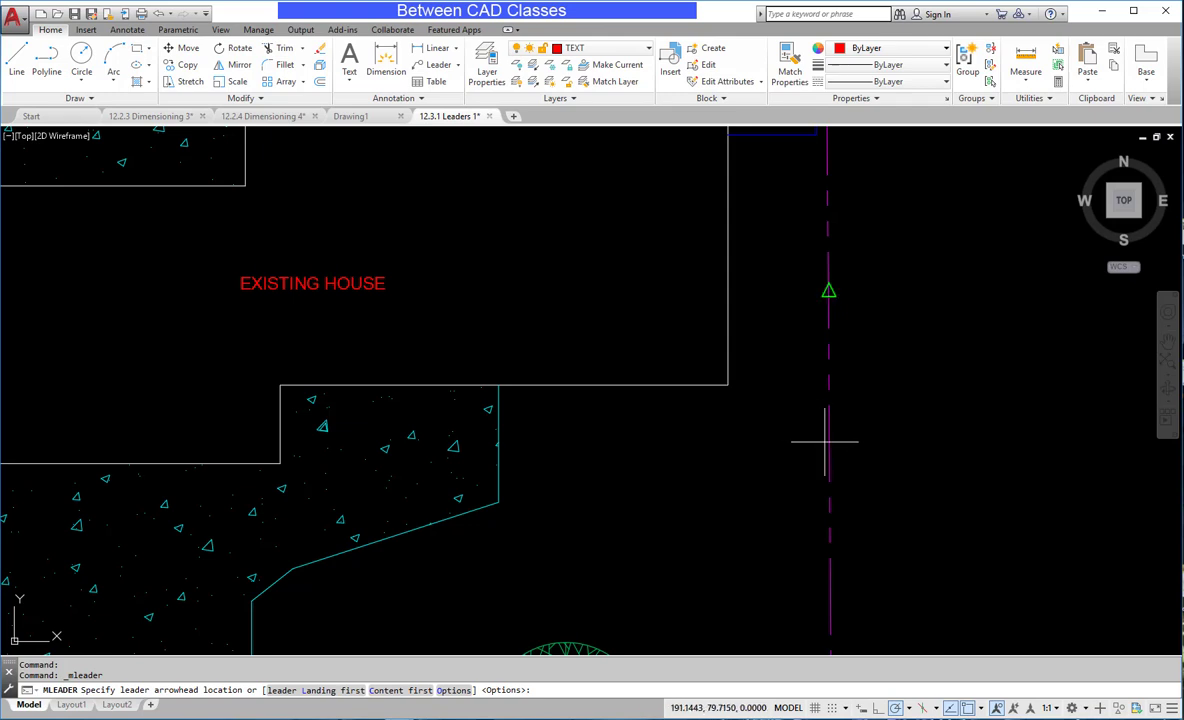
pyautogui.moveTo(785, 432)
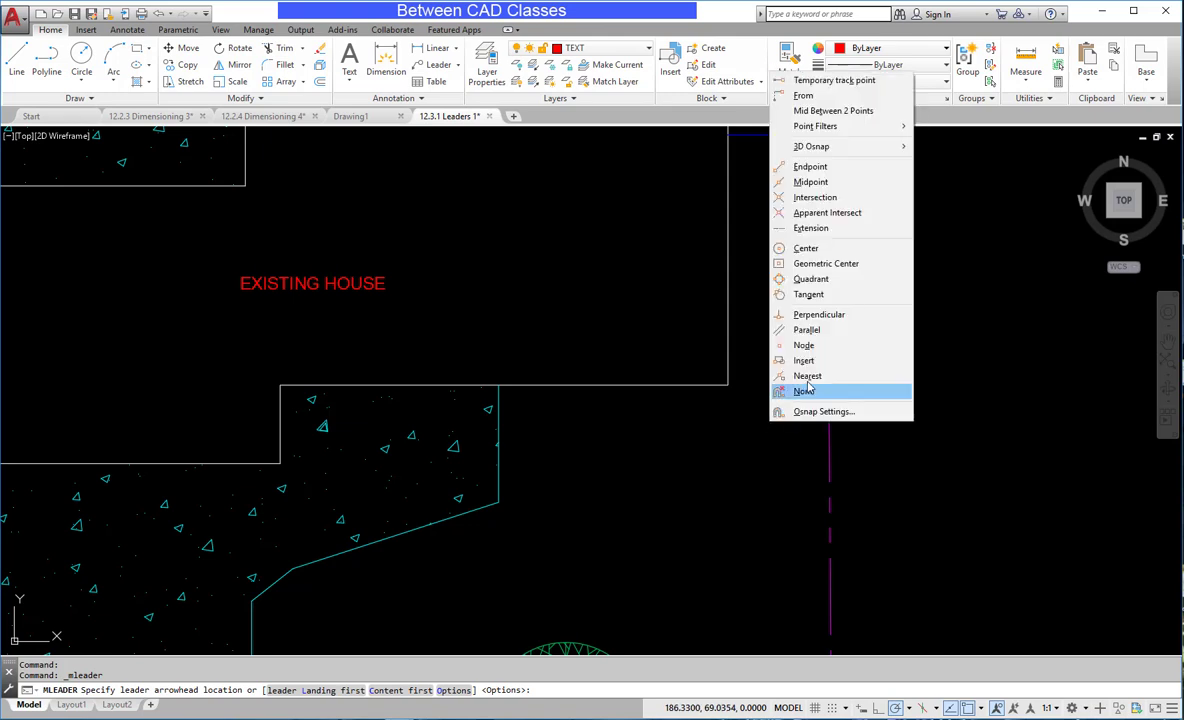
# Snap the arrowhead to the nearest point on the east property line and place the landing lower left
pyautogui.click(807, 375)
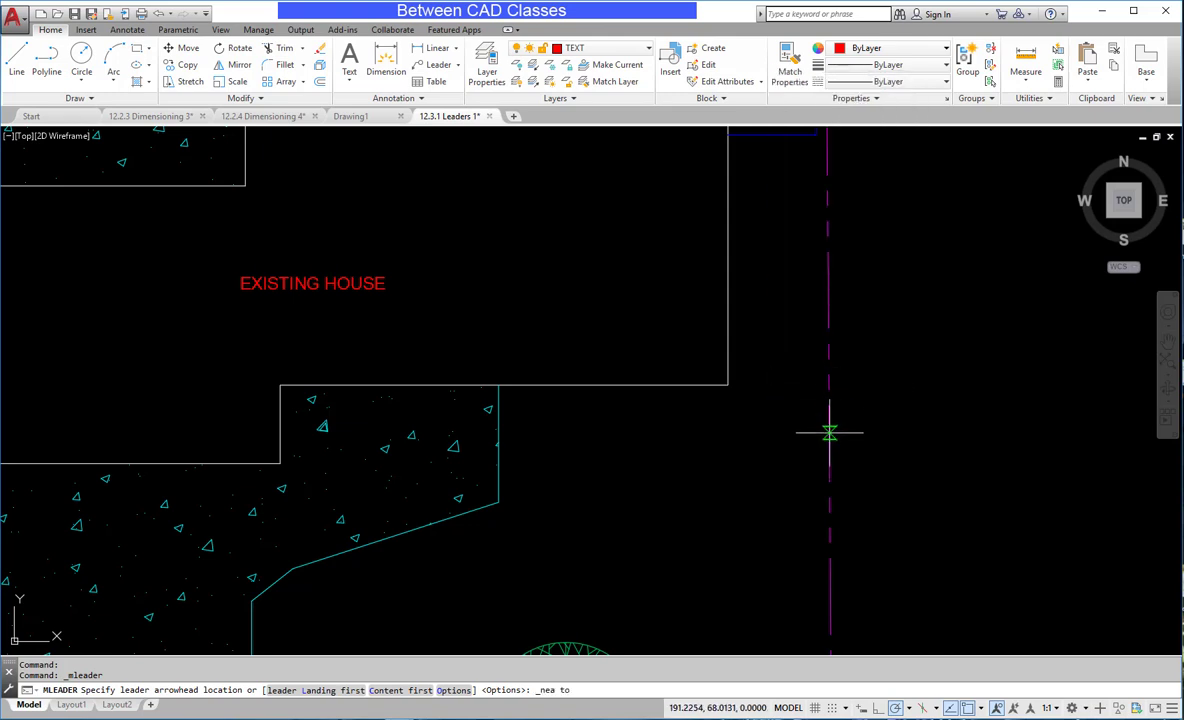
pyautogui.click(830, 432)
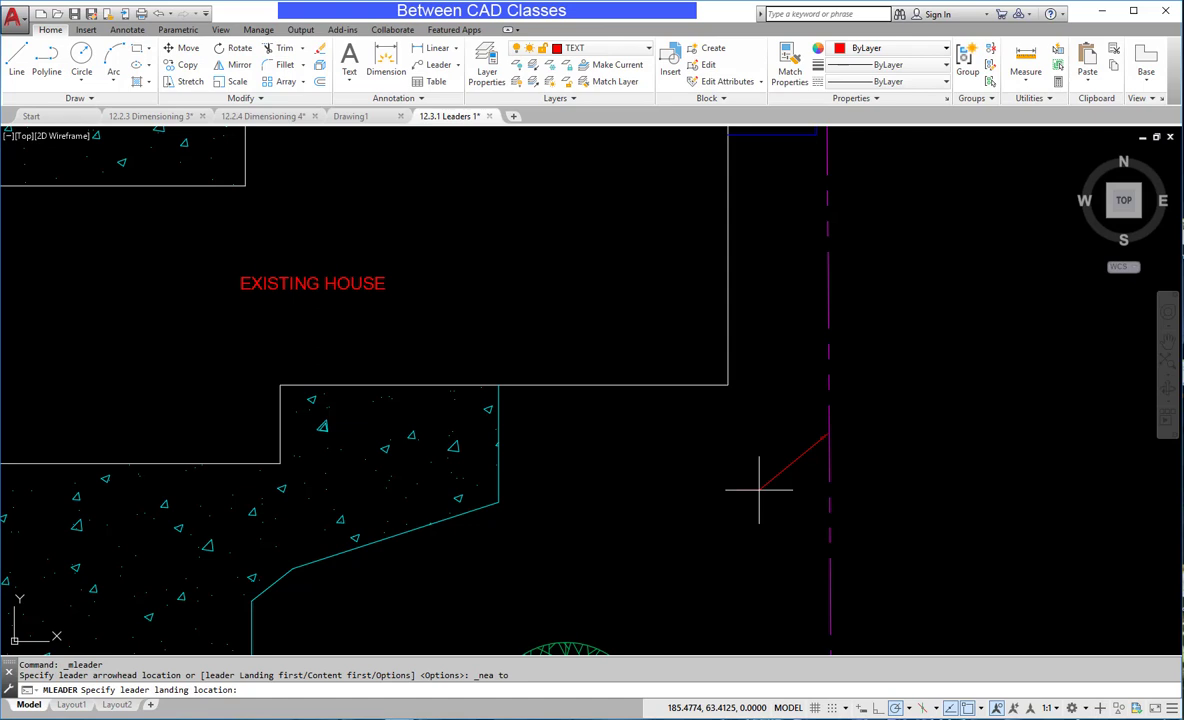
pyautogui.click(758, 490)
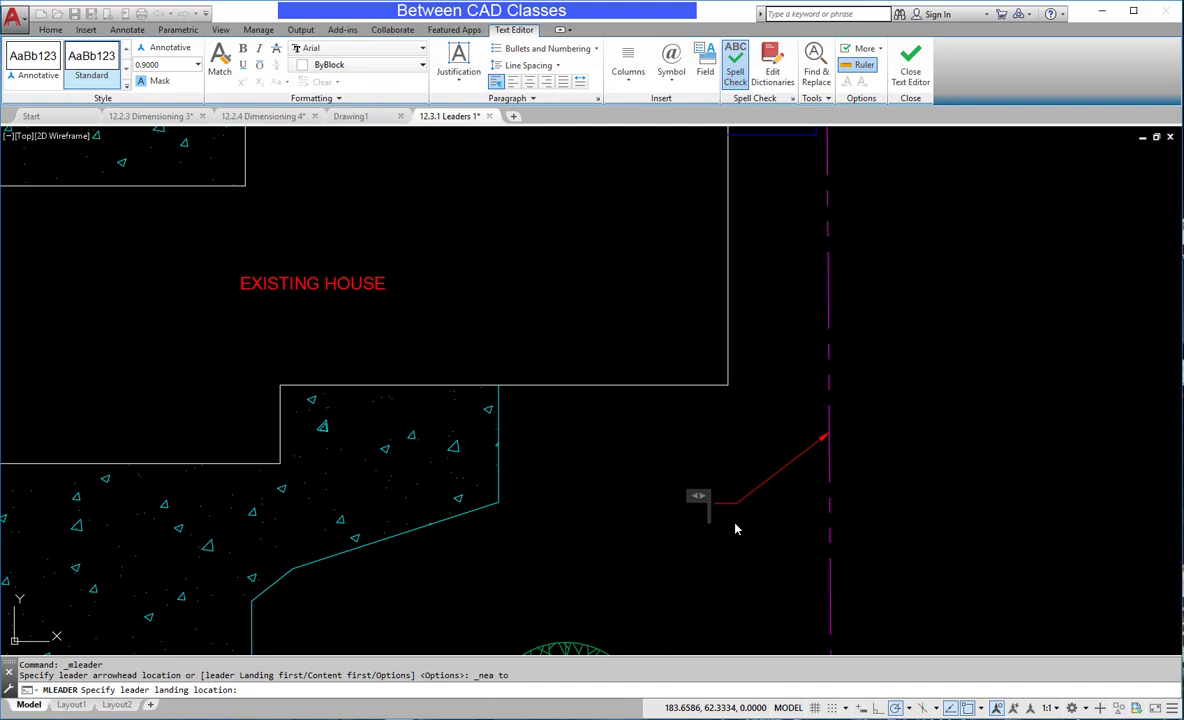
# Type 'PROPERTY LINE' as the leader's note text
pyautogui.write('PROPERTY')
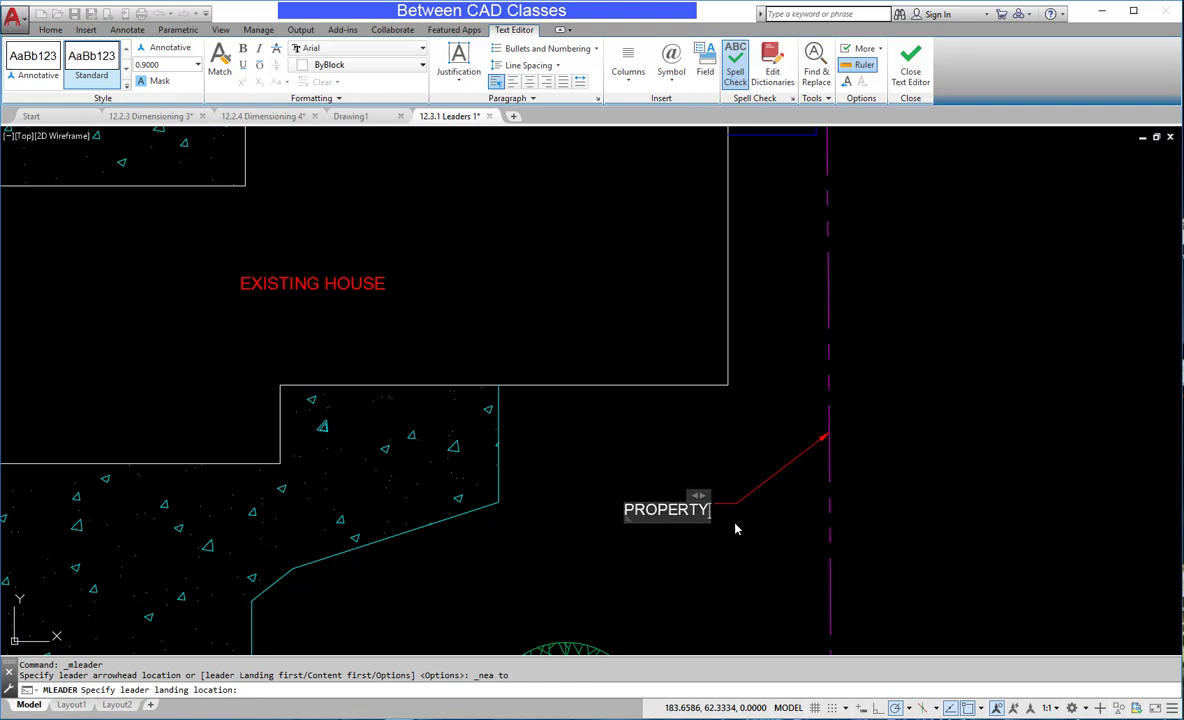
pyautogui.write('LINE')
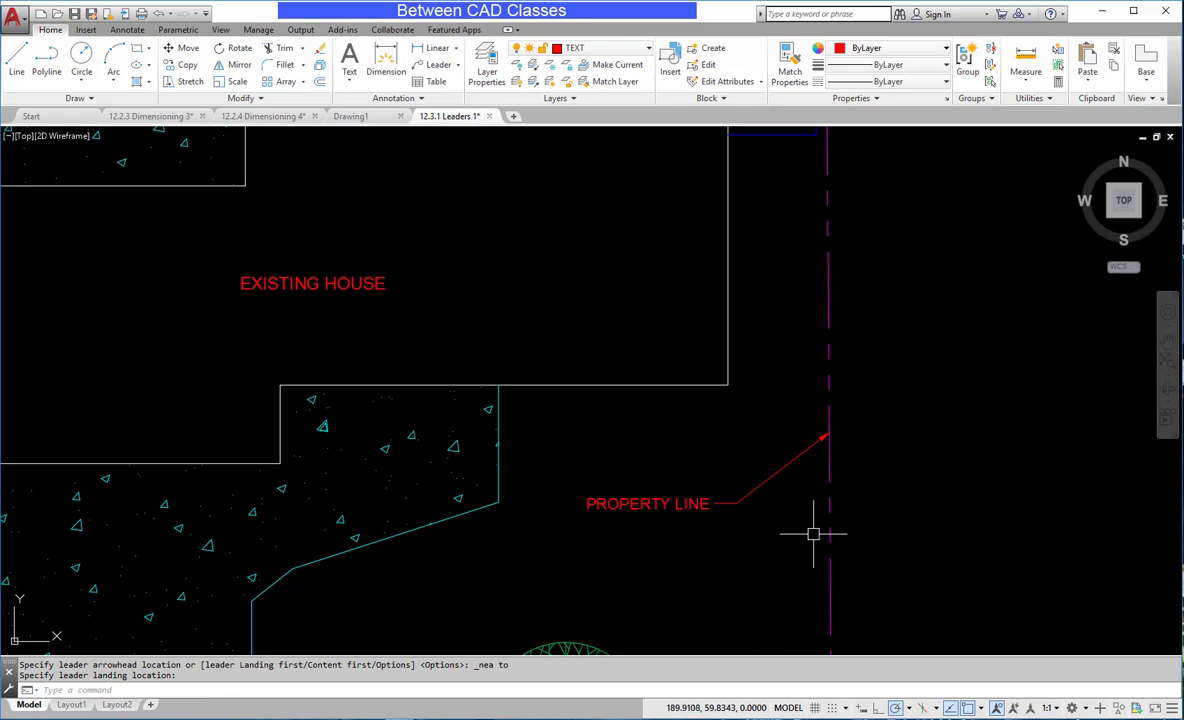
pyautogui.moveTo(660, 500)
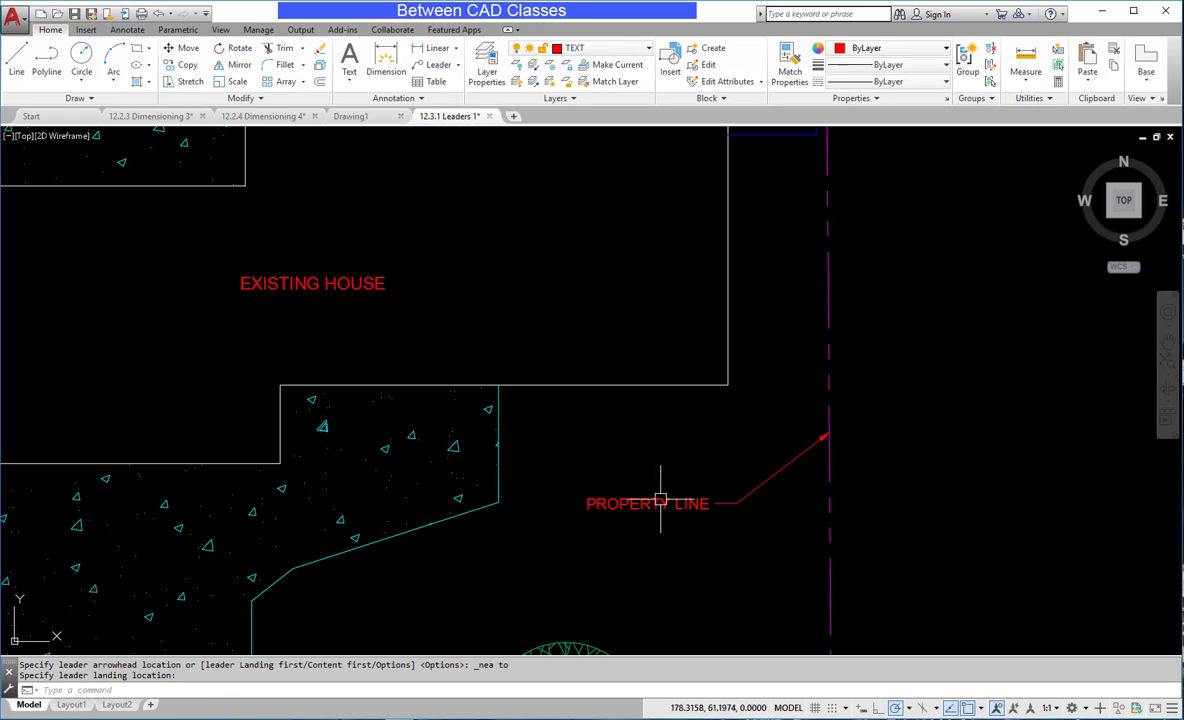
# Close the text editor to finish the PROPERTY LINE note
pyautogui.click(660, 503)
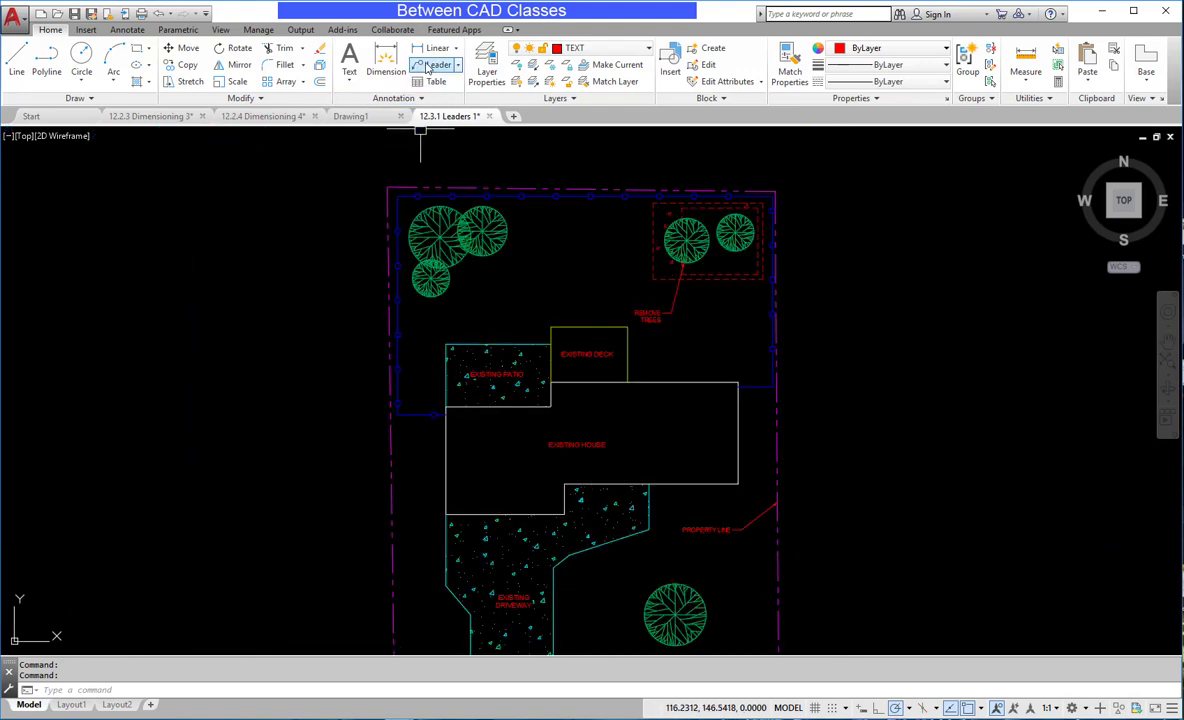
# Point a second leader at the west property line beside the patio and type 'EXISTING'
pyautogui.click(437, 64)
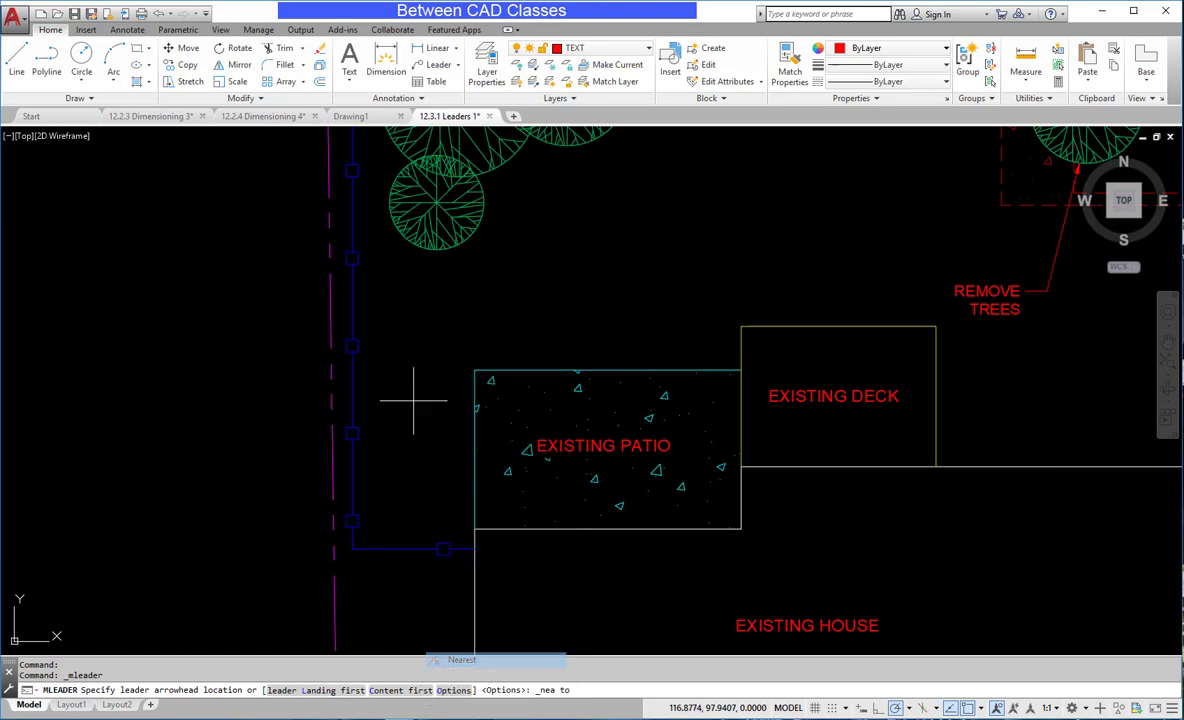
pyautogui.click(357, 315)
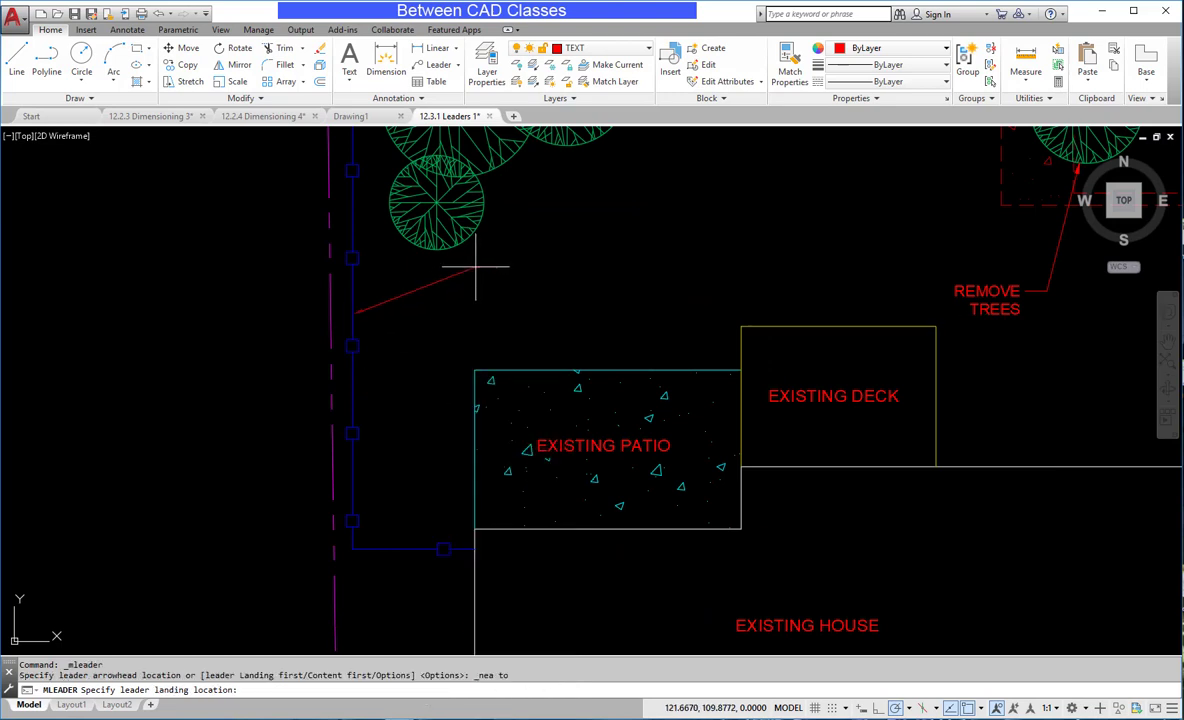
pyautogui.click(475, 267)
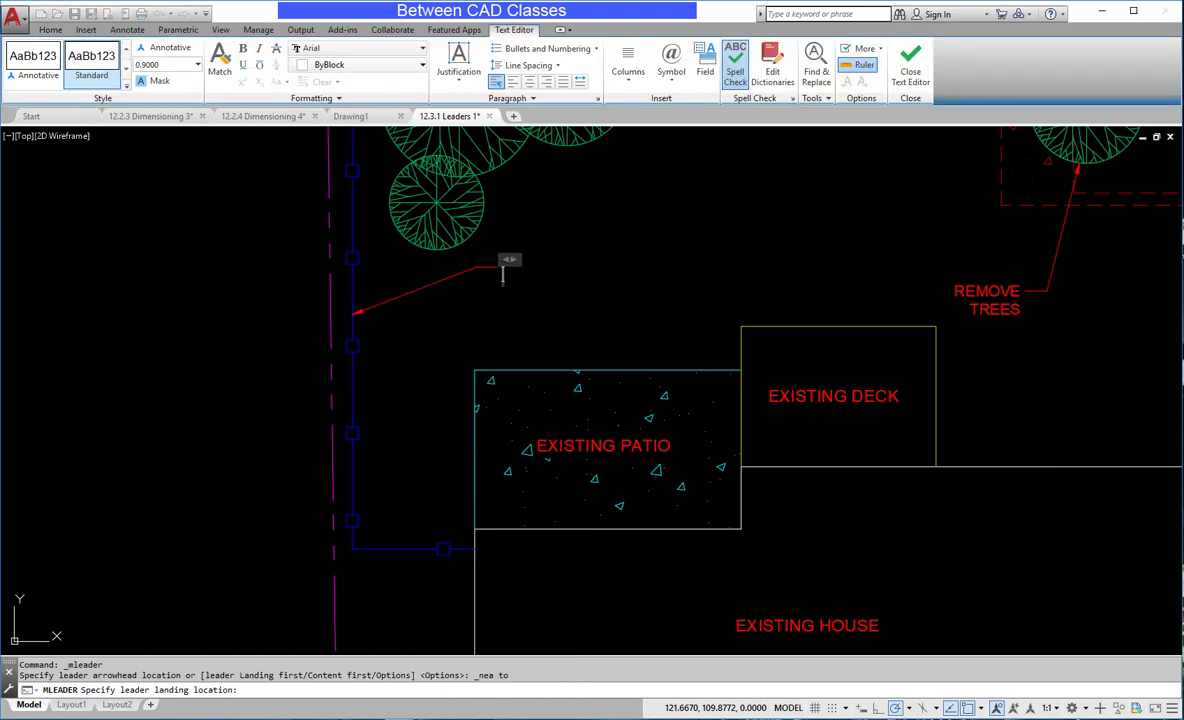
pyautogui.write('EXISTING')
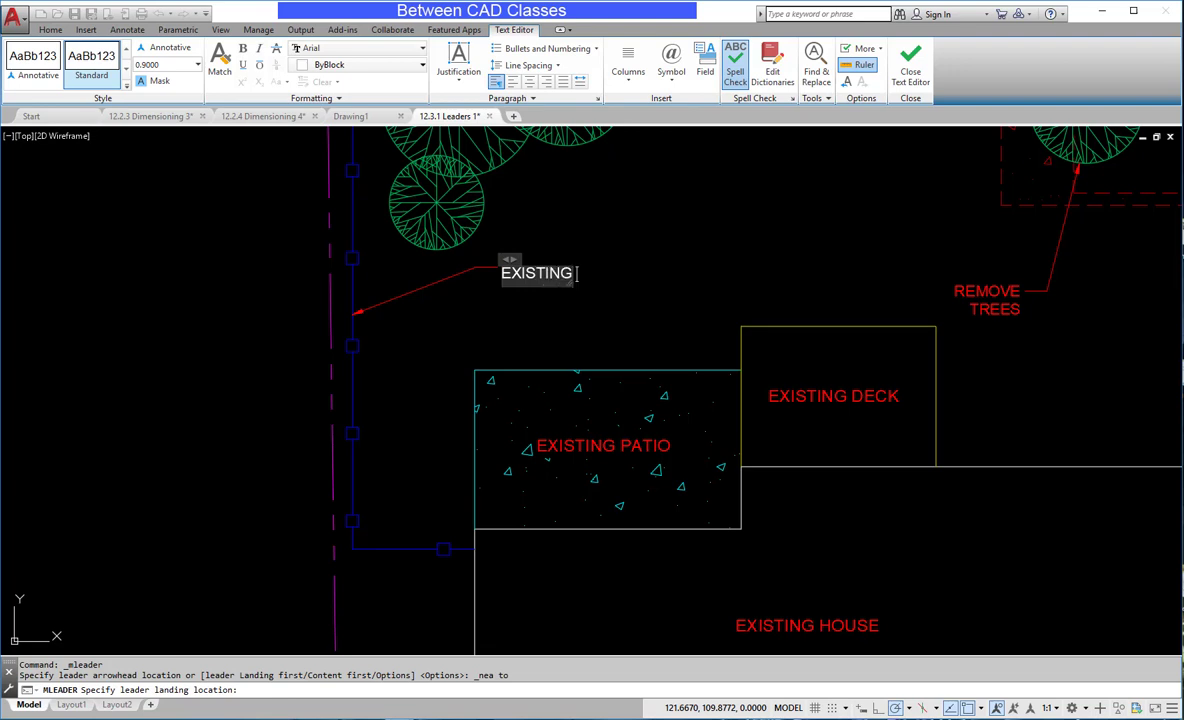